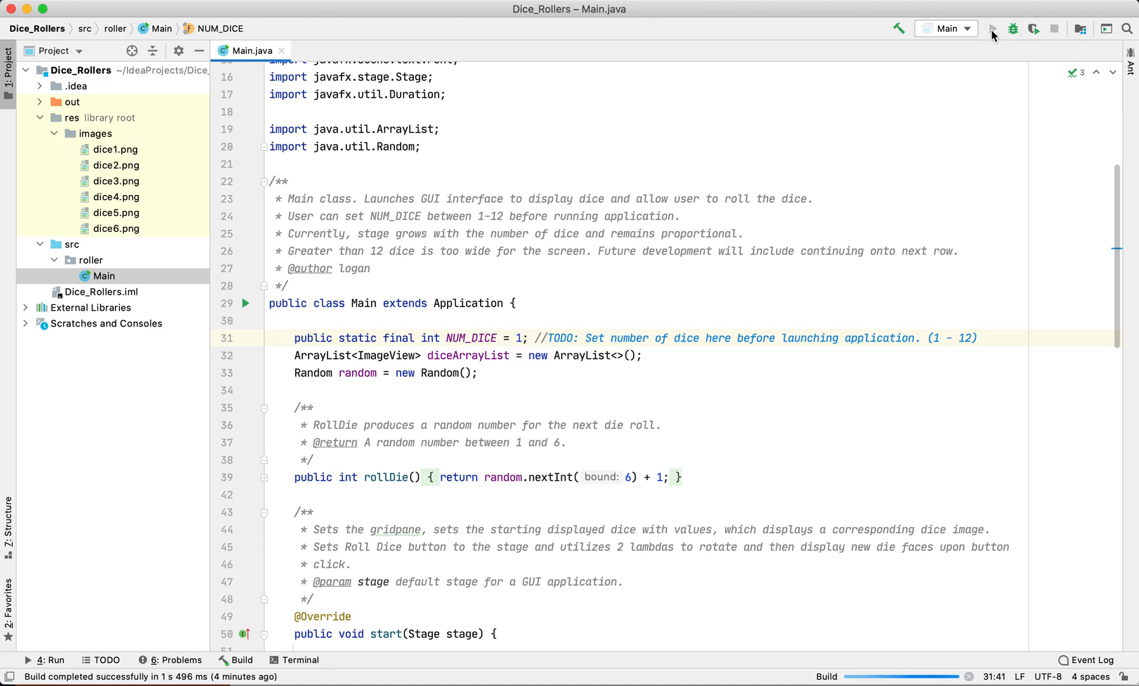
Launch Main with NUM_DICE at 1 and roll the single die several times.
{"action": "left_click", "coordinate": [993, 30]}
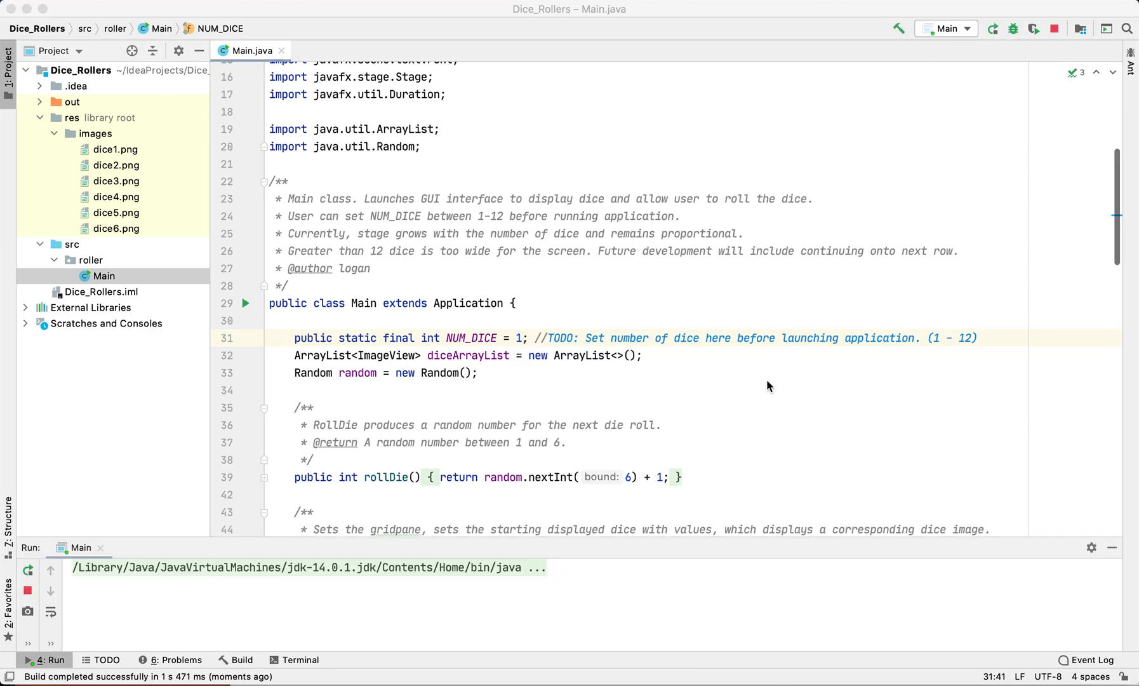
{"action": "left_click", "coordinate": [992, 29]}
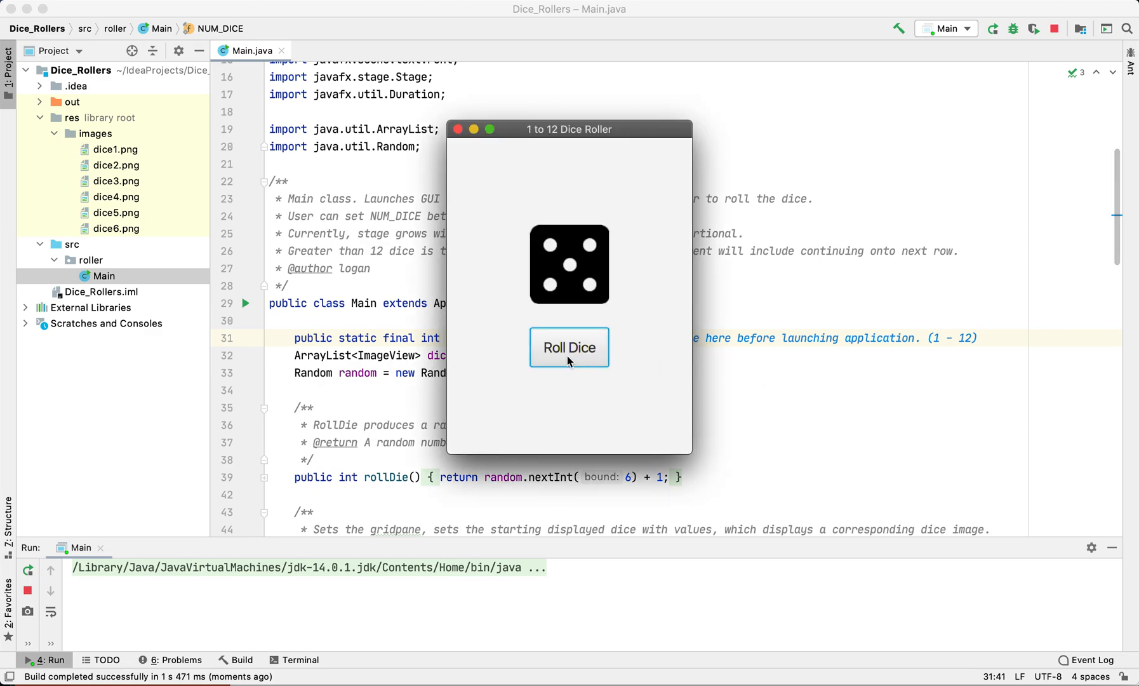
{"action": "left_click", "coordinate": [569, 347]}
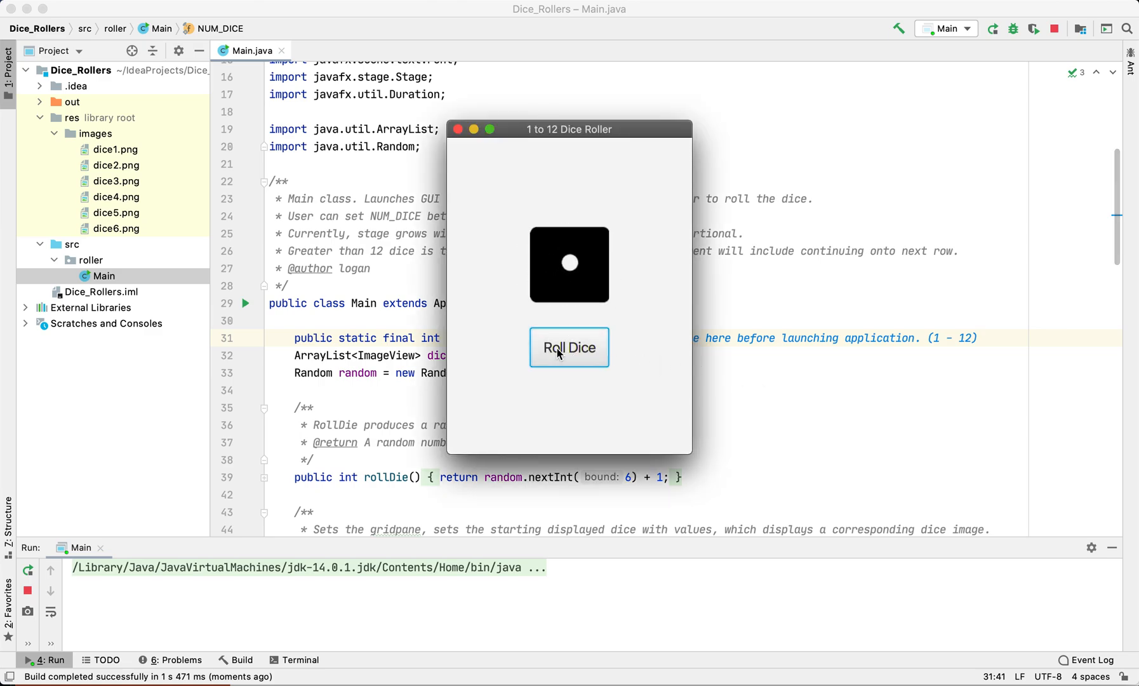
{"action": "mouse_move", "coordinate": [570, 181]}
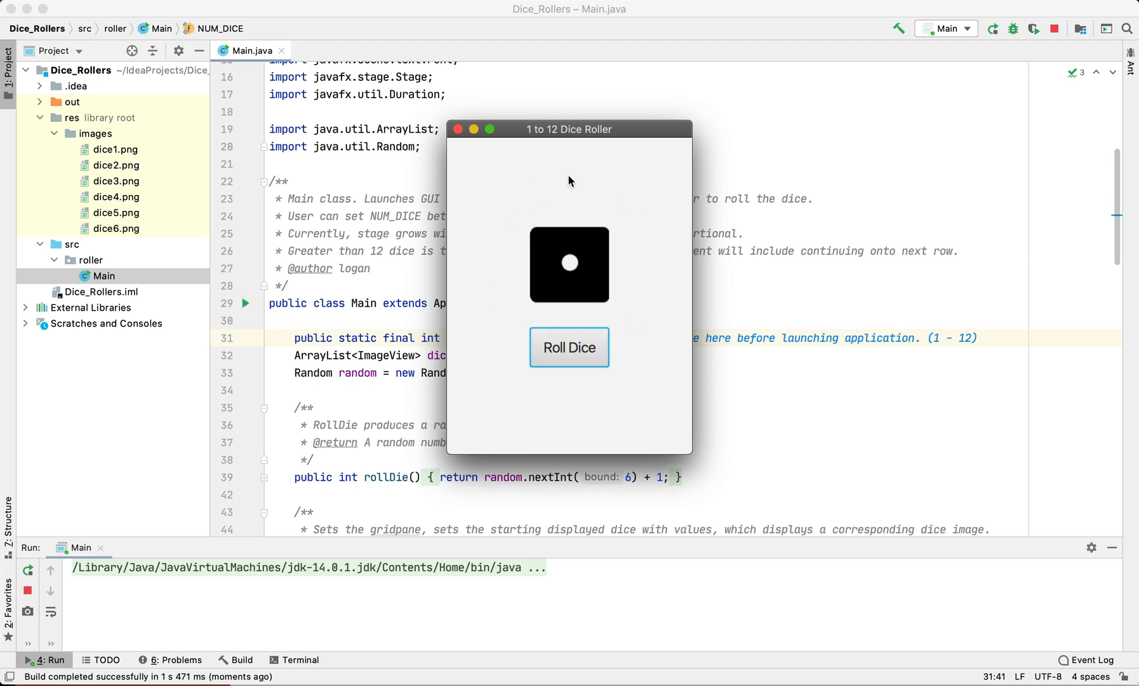
{"action": "left_click", "coordinate": [570, 347]}
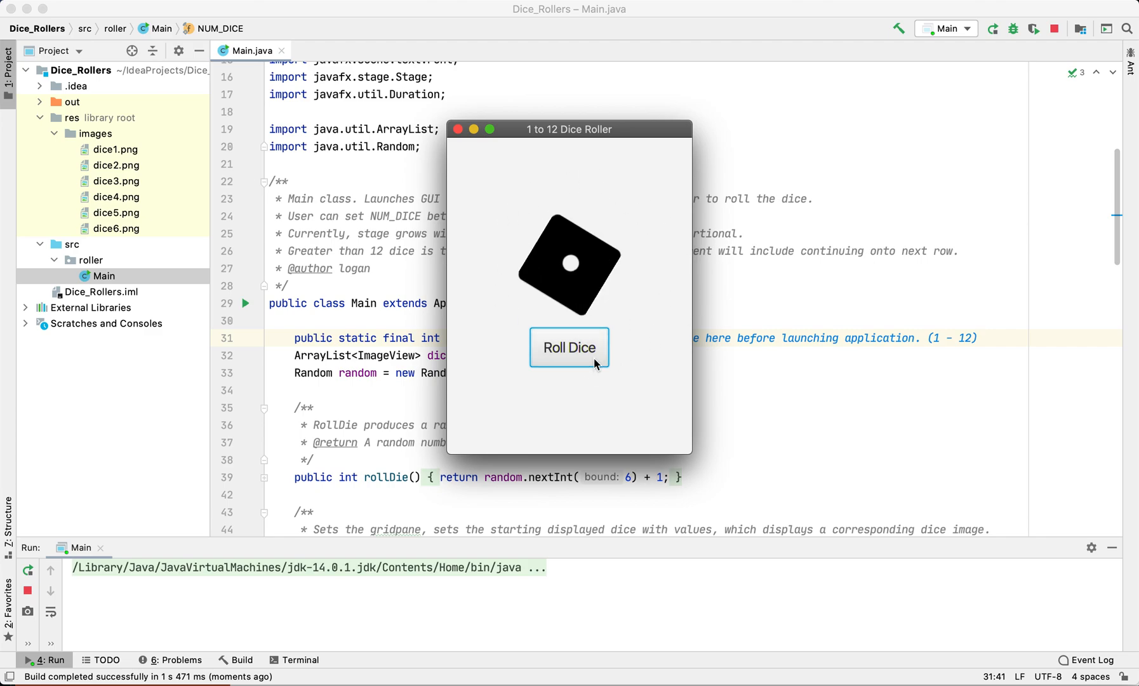
{"action": "left_click", "coordinate": [569, 347]}
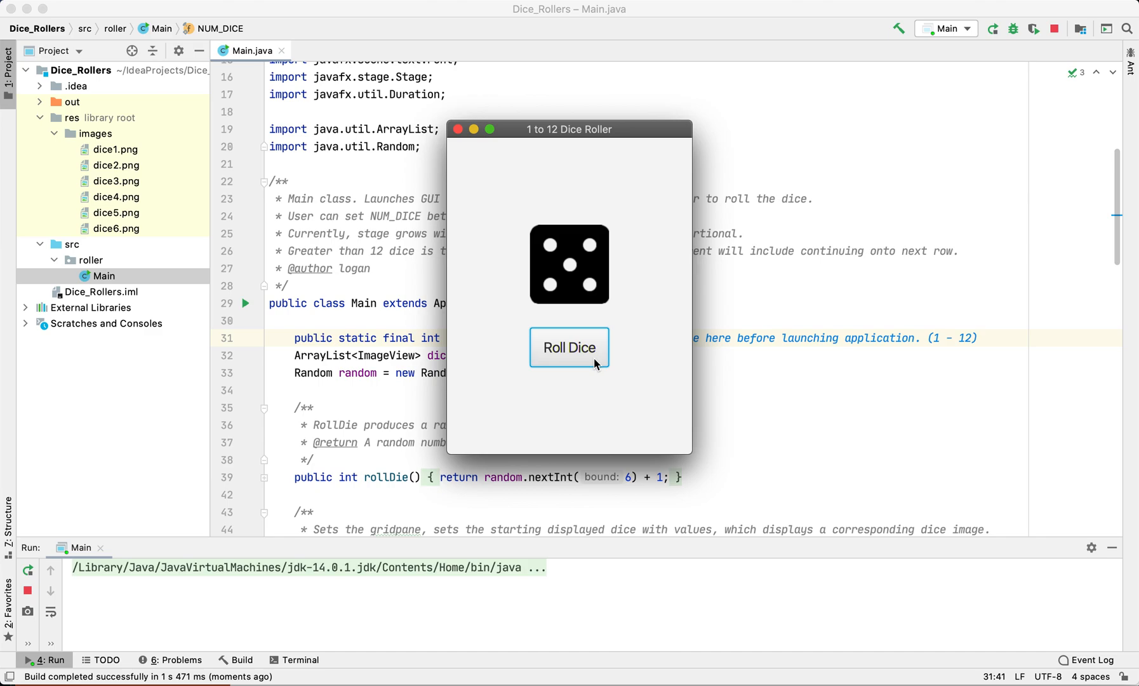
{"action": "left_click", "coordinate": [569, 347]}
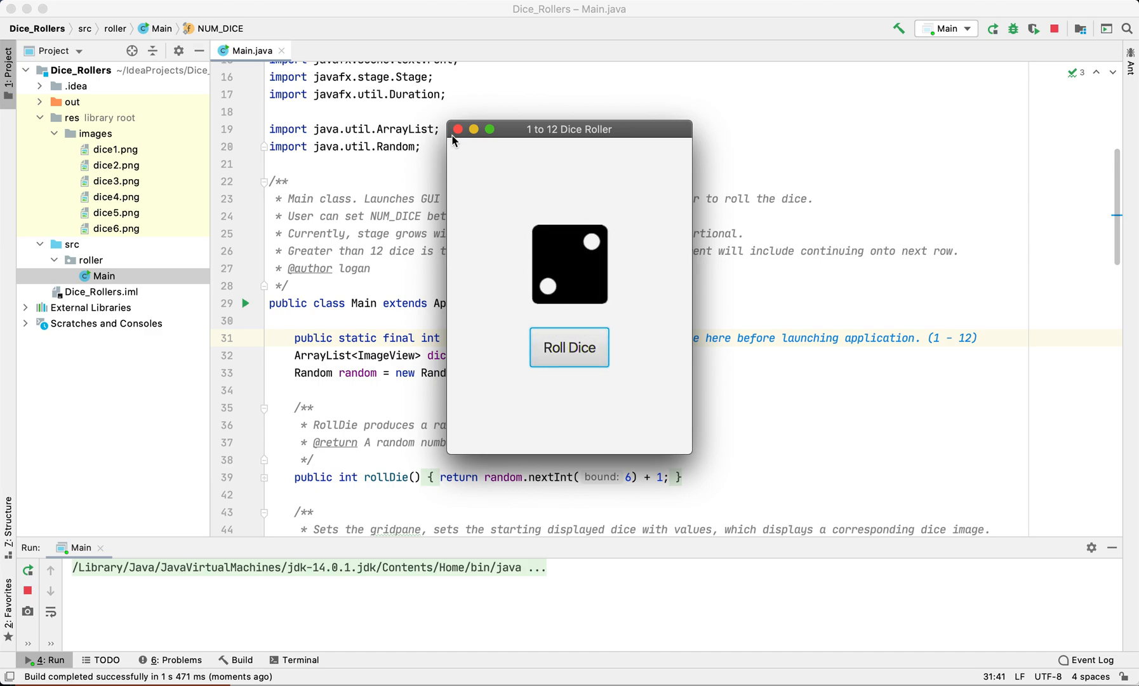
Close the one-die window and roll the six-dice app four times.
{"action": "left_click", "coordinate": [457, 129]}
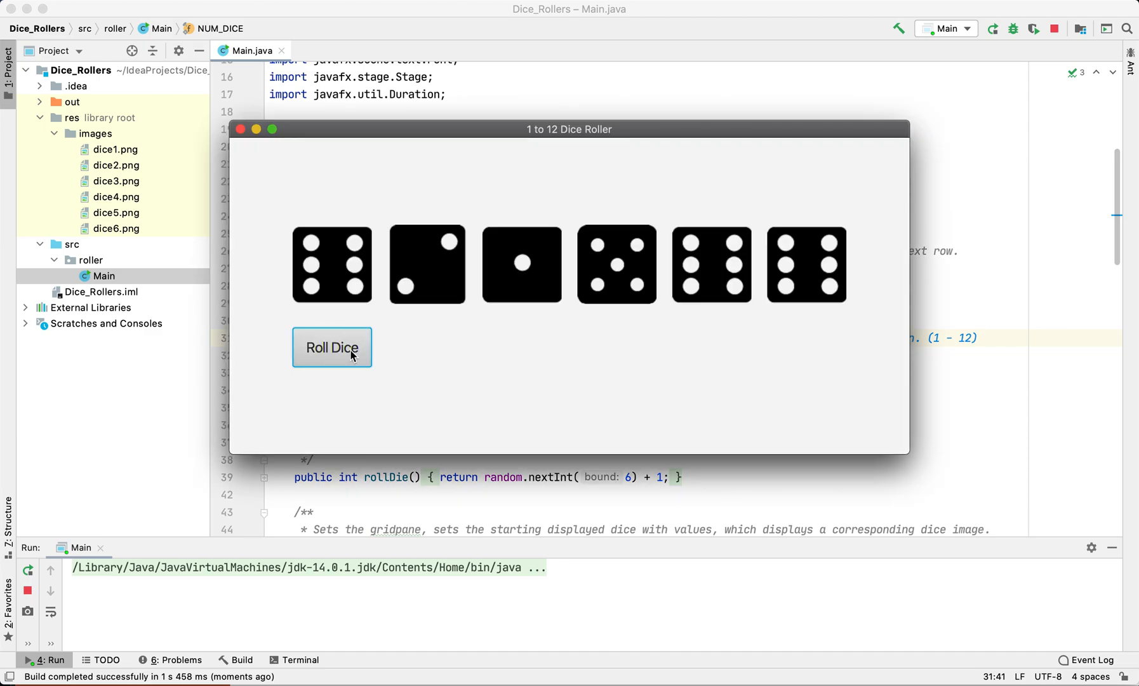
{"action": "left_click", "coordinate": [331, 347]}
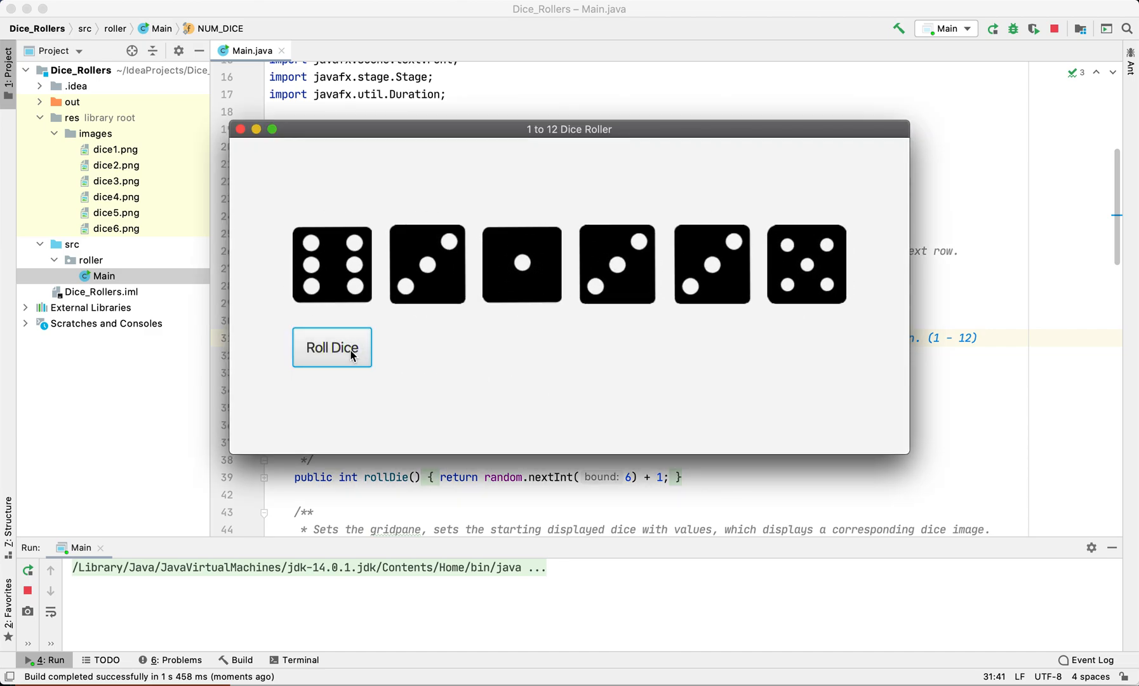
{"action": "left_click", "coordinate": [331, 347]}
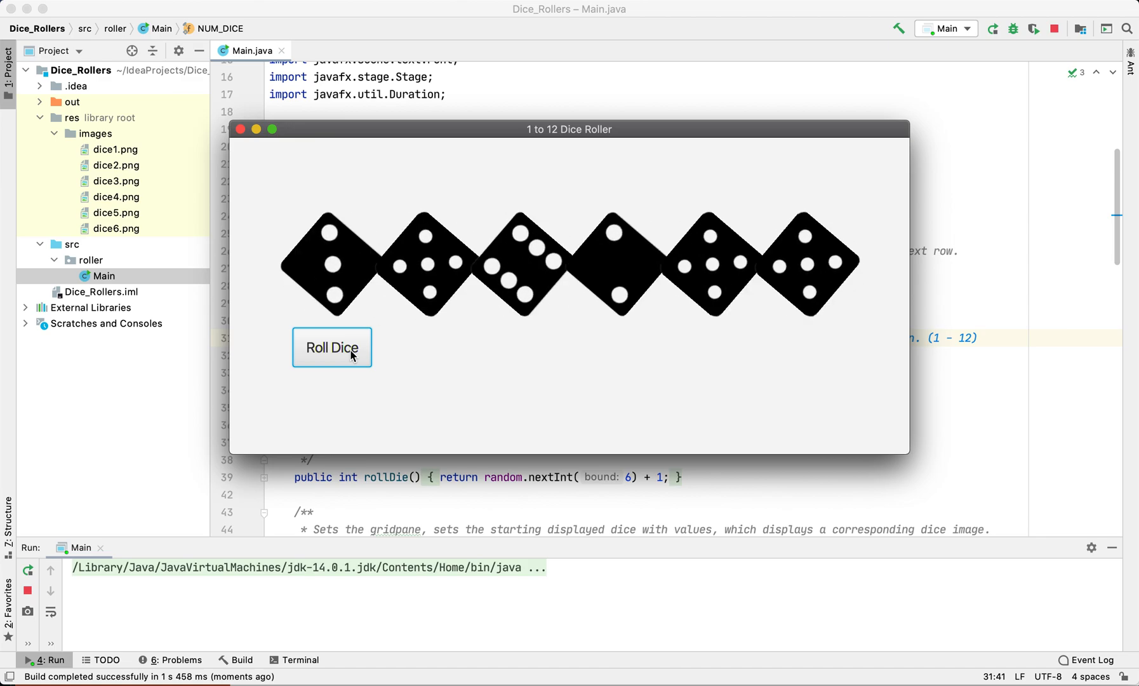
{"action": "left_click", "coordinate": [332, 347]}
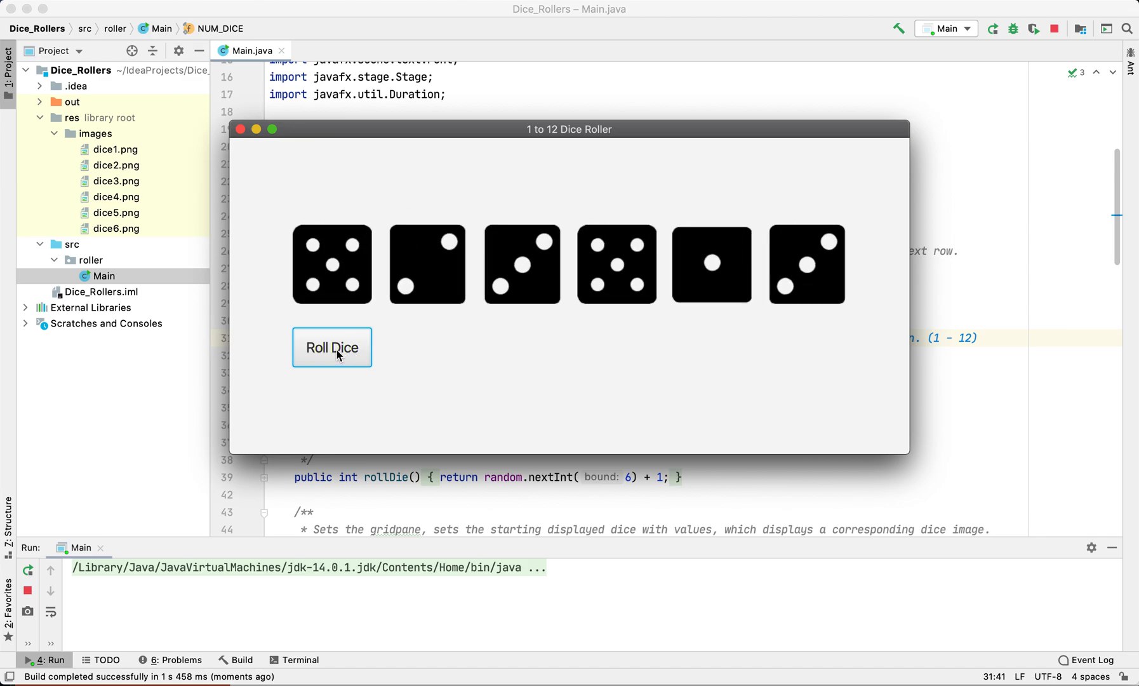
{"action": "left_click", "coordinate": [332, 347]}
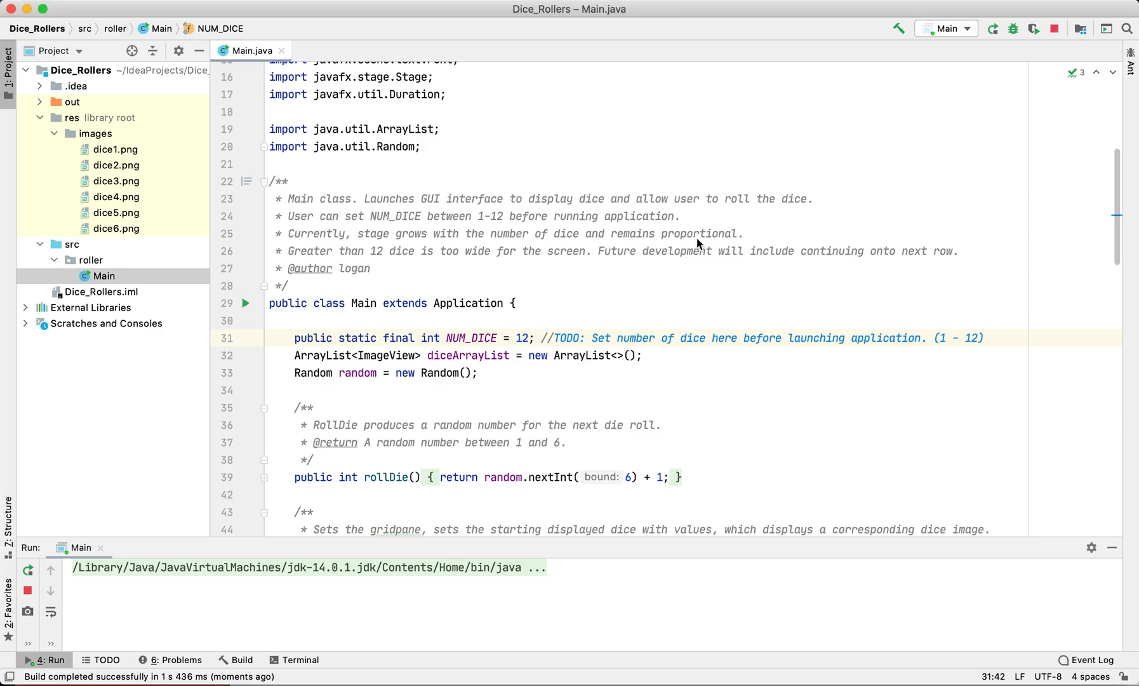
Launch Main with twelve dice, roll them twice, then close the app window.
{"action": "left_click", "coordinate": [991, 29]}
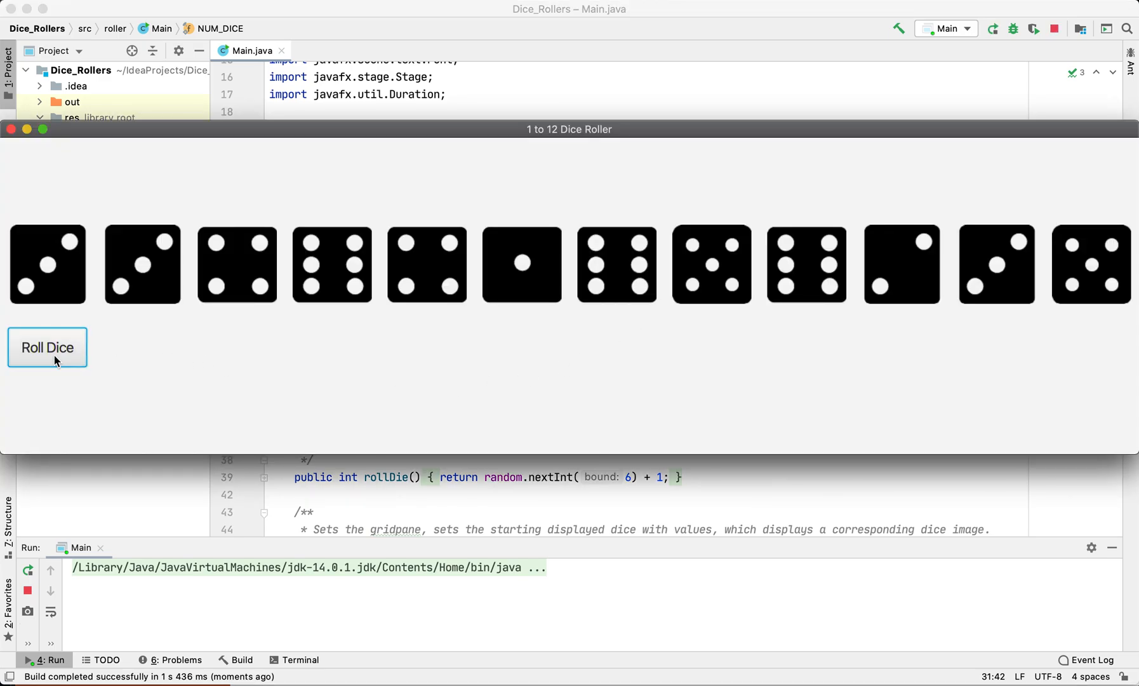
{"action": "left_click", "coordinate": [46, 346]}
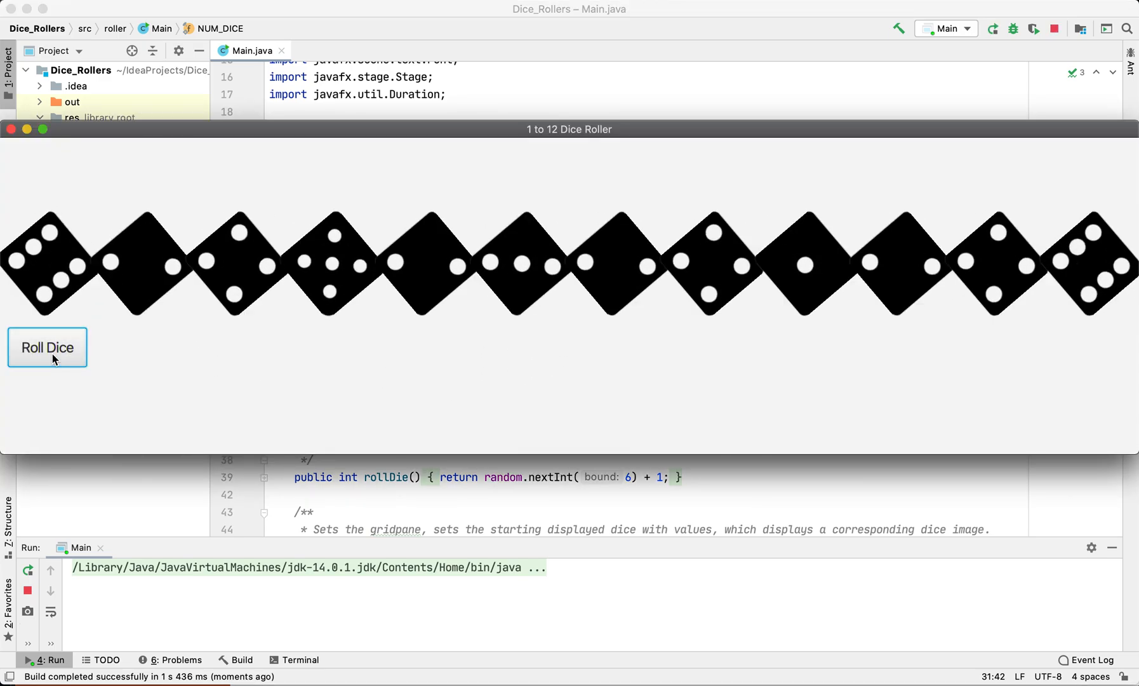
{"action": "left_click", "coordinate": [46, 348]}
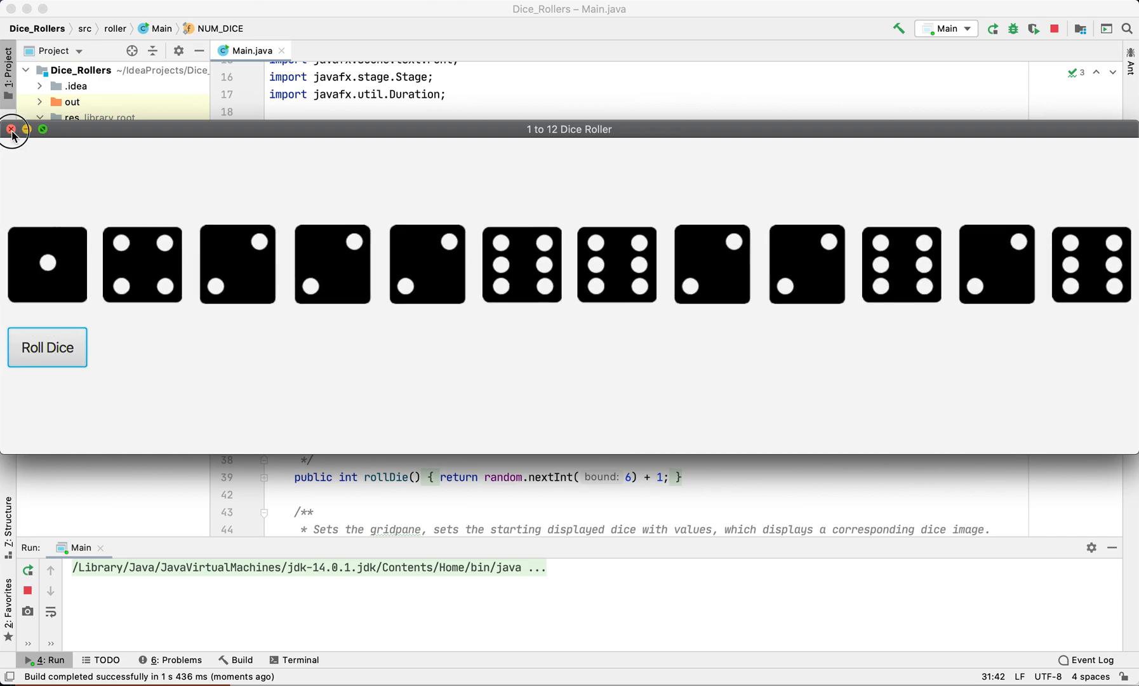
{"action": "left_click", "coordinate": [11, 130]}
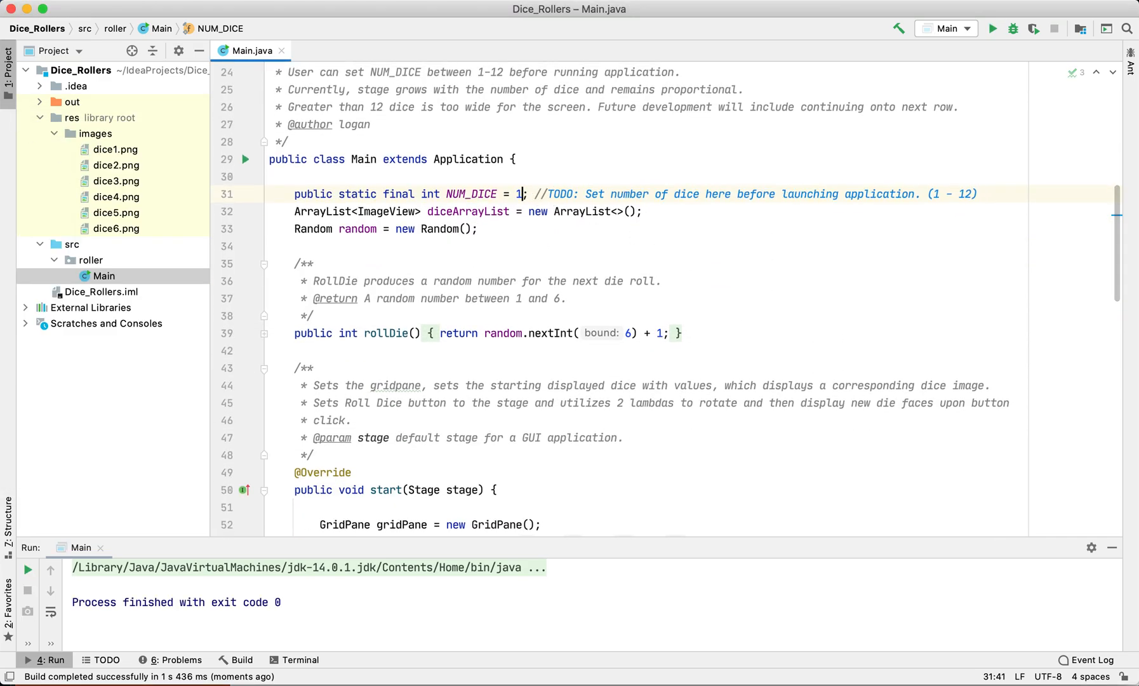
{"action": "left_click", "coordinate": [669, 254]}
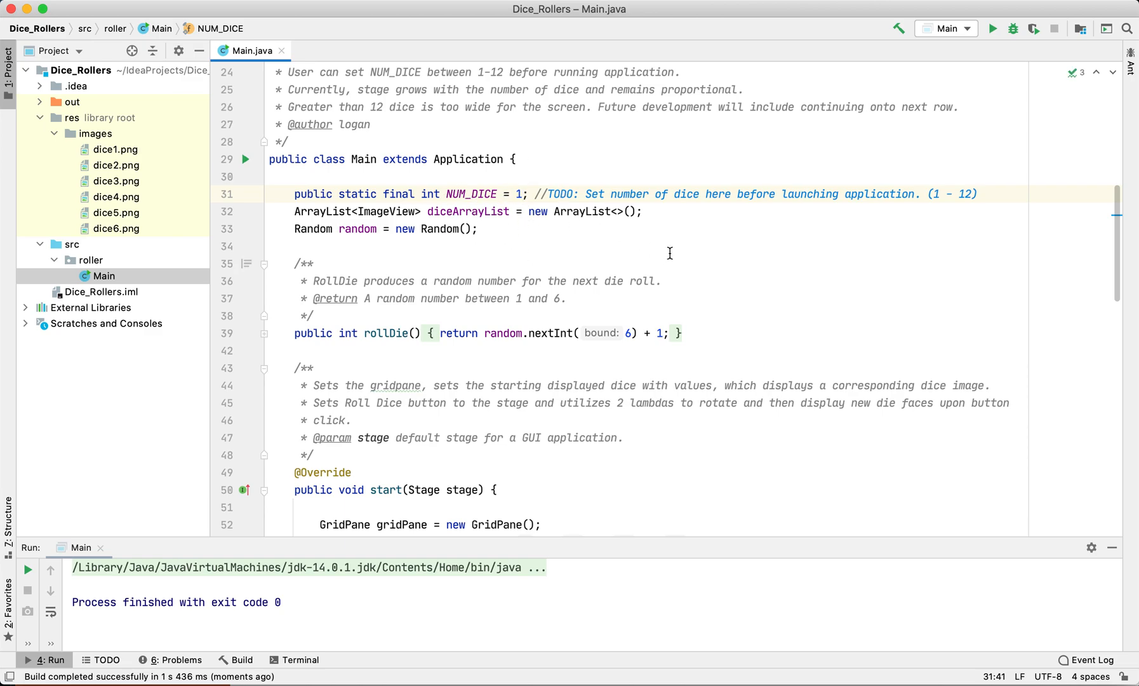
{"action": "mouse_move", "coordinate": [704, 227]}
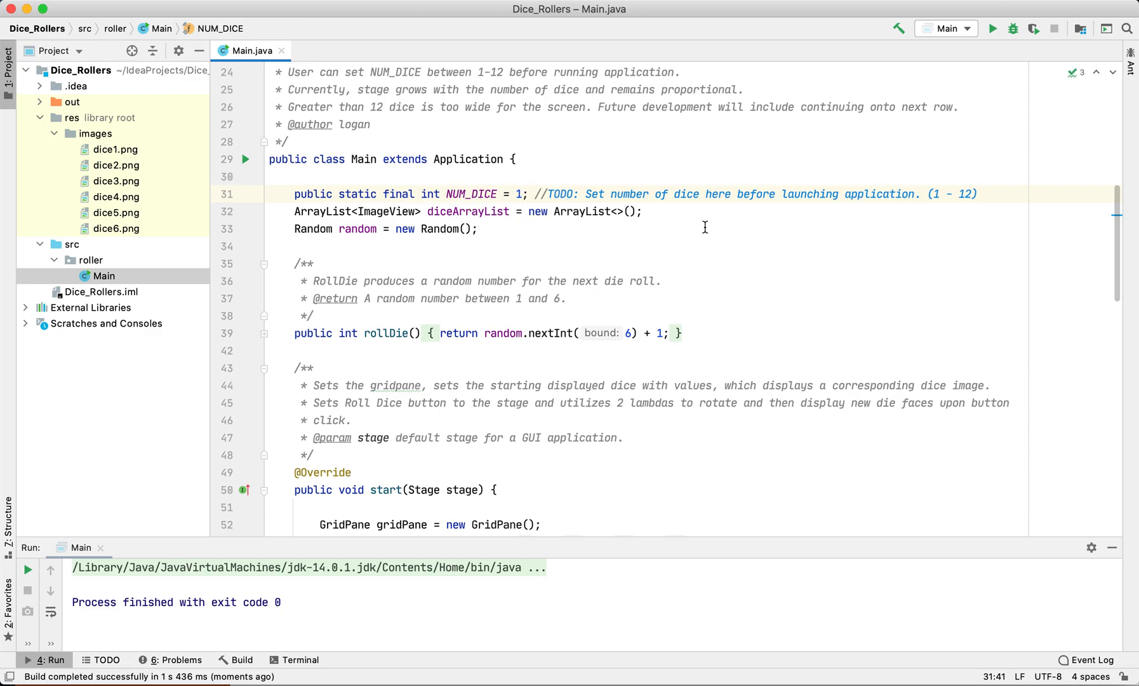
{"action": "scroll", "scroll_direction": "down", "scroll_amount": 3}
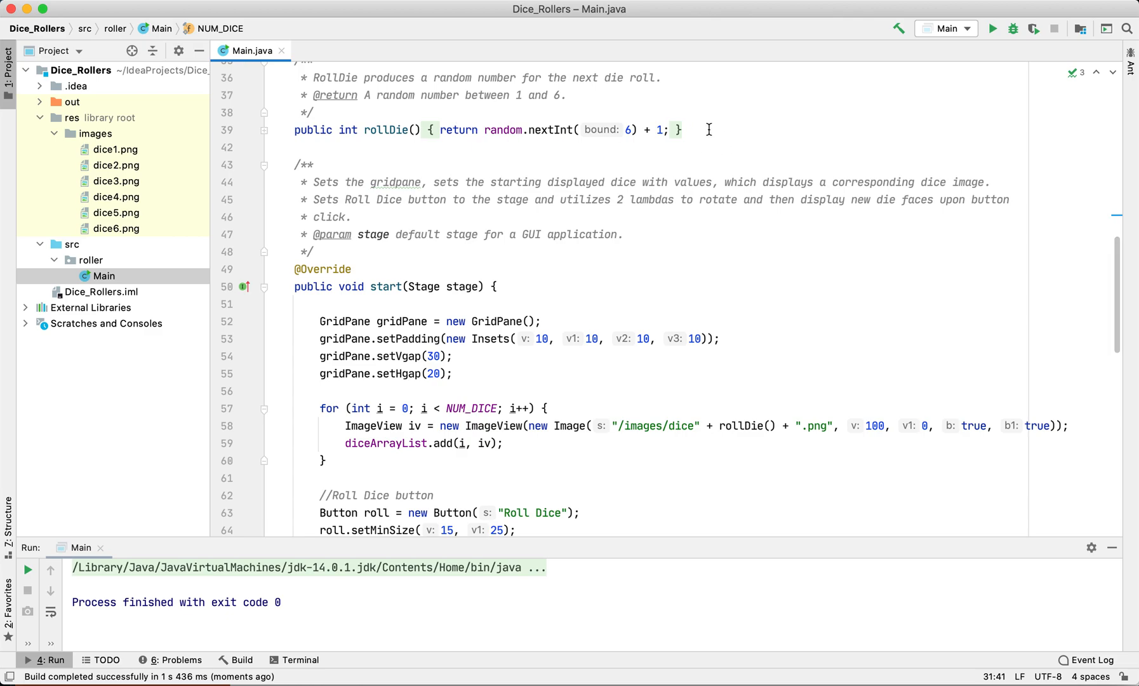
{"action": "scroll", "scroll_direction": "down", "scroll_amount": 3}
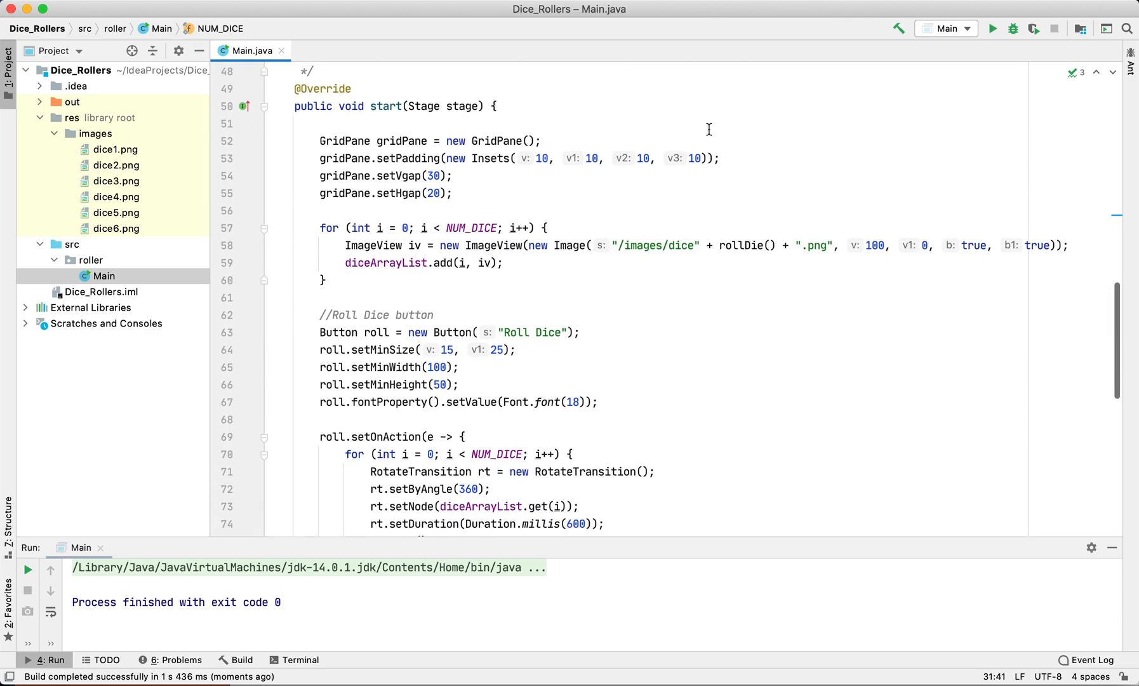
{"action": "scroll", "scroll_direction": "down", "scroll_amount": 3}
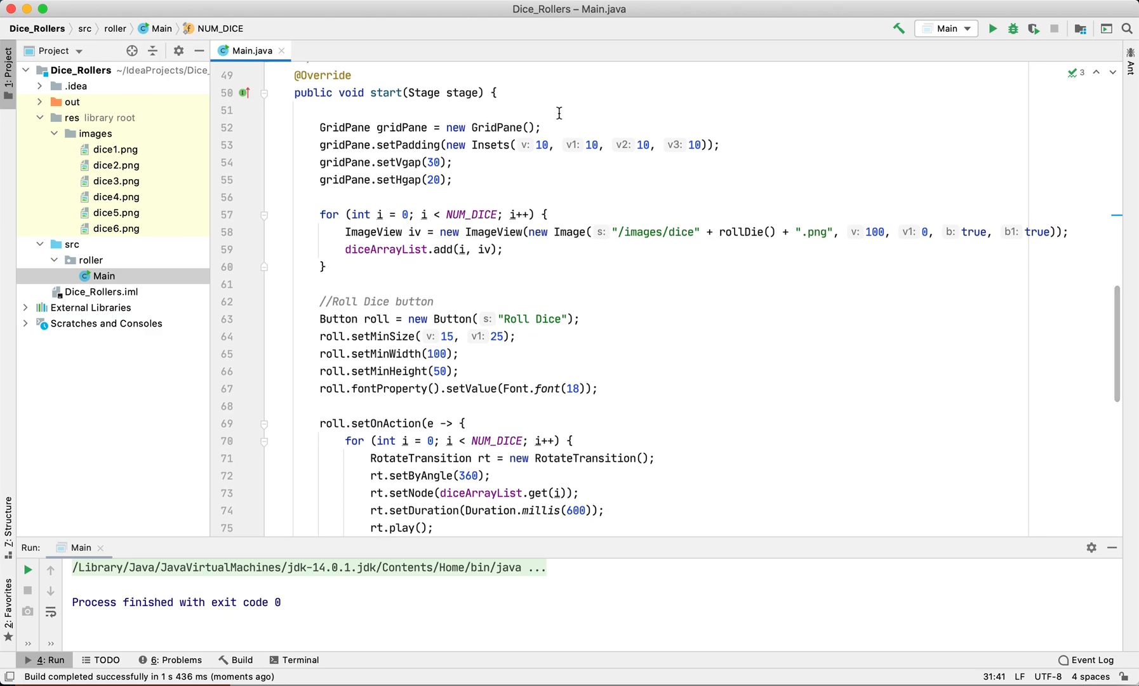
{"action": "mouse_move", "coordinate": [576, 247]}
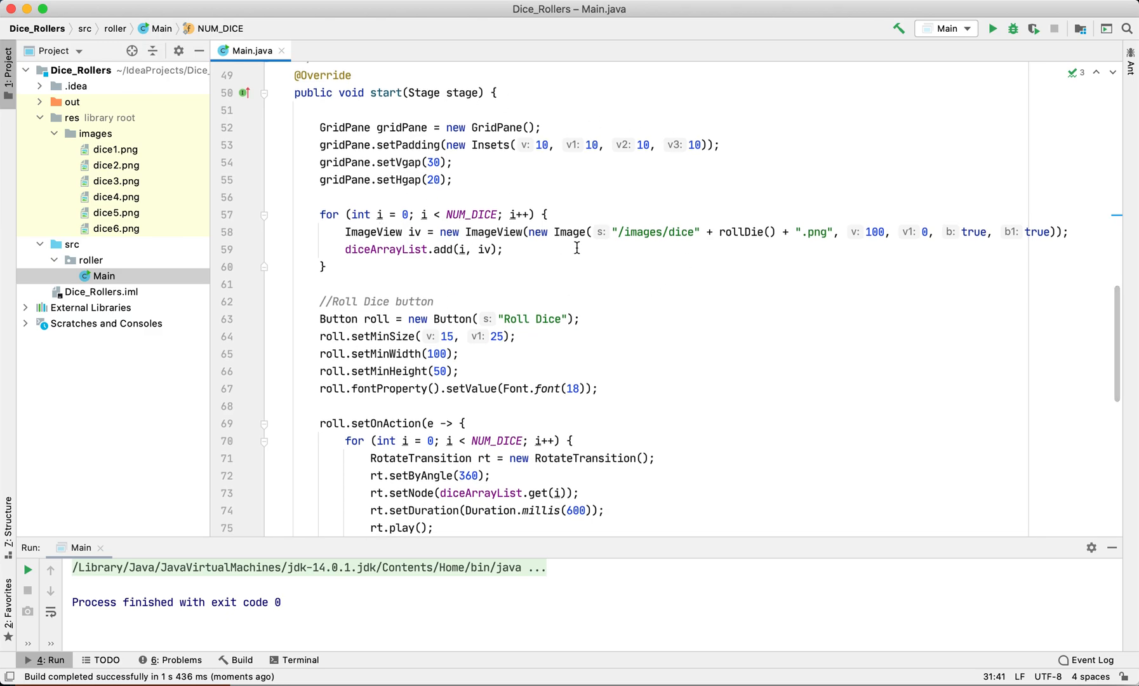
{"action": "mouse_move", "coordinate": [766, 336]}
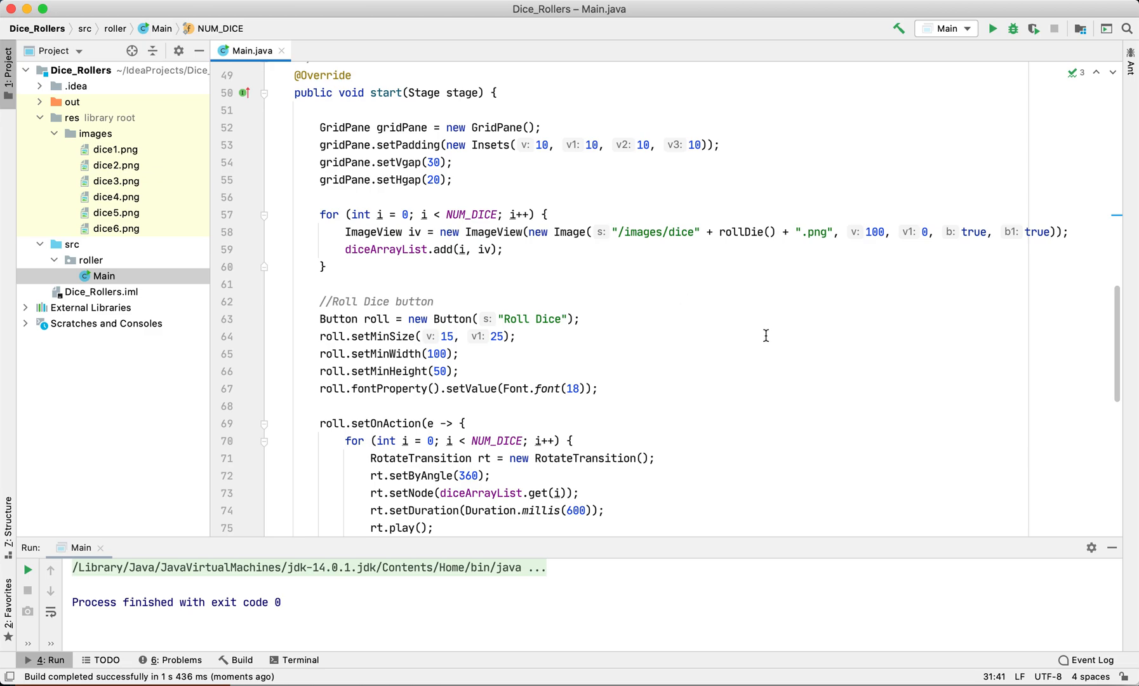
{"action": "scroll", "scroll_direction": "down", "scroll_amount": 3}
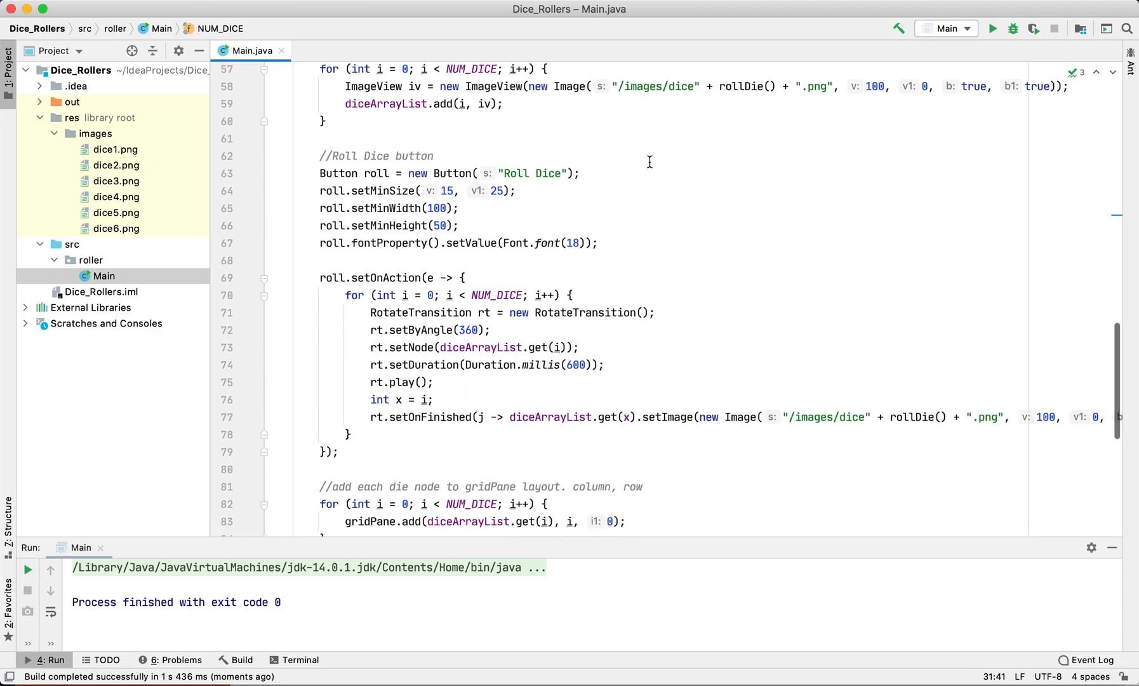
{"action": "mouse_move", "coordinate": [728, 287]}
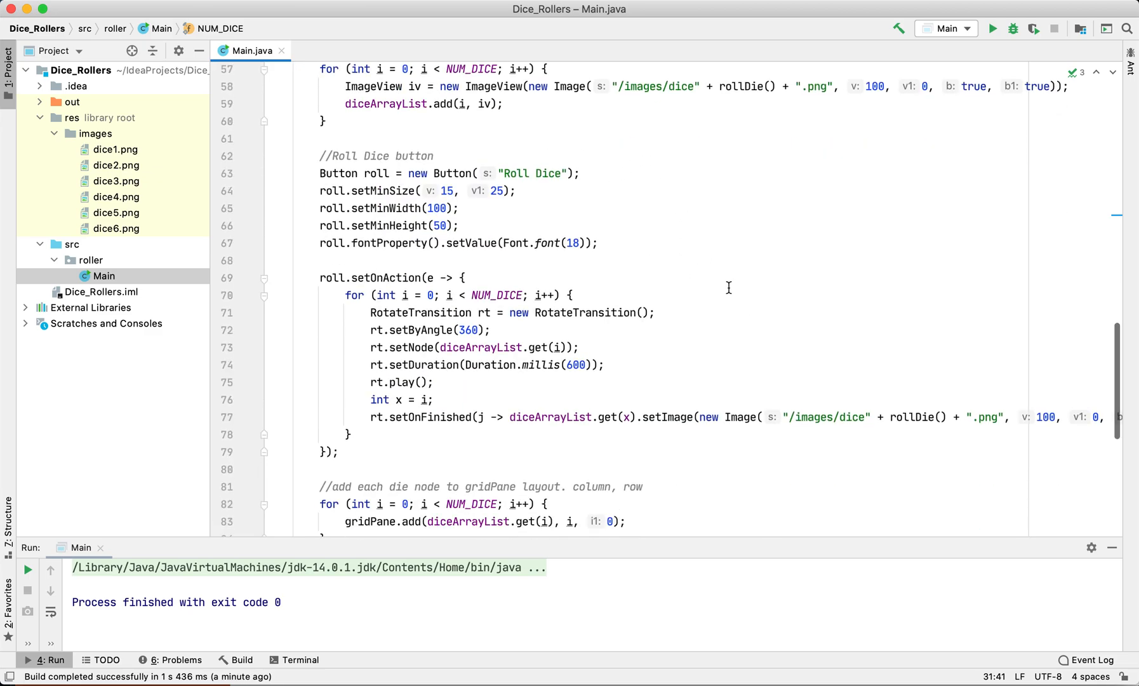
{"action": "scroll", "scroll_direction": "down", "scroll_amount": 3}
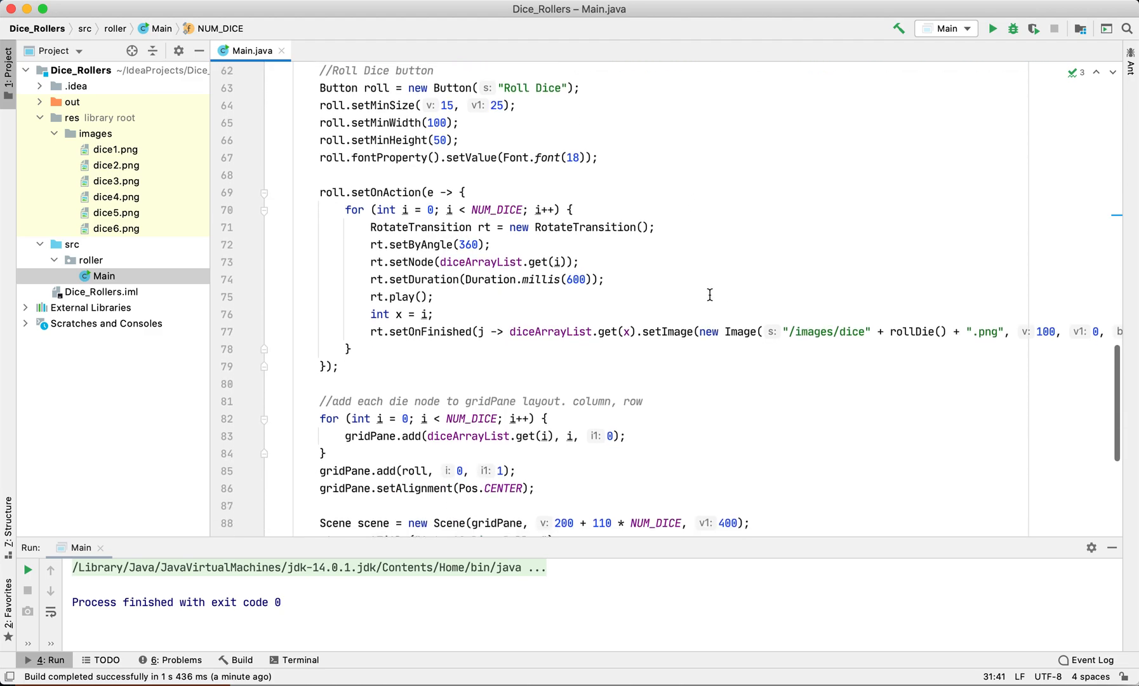
{"action": "scroll", "scroll_direction": "down", "scroll_amount": 3}
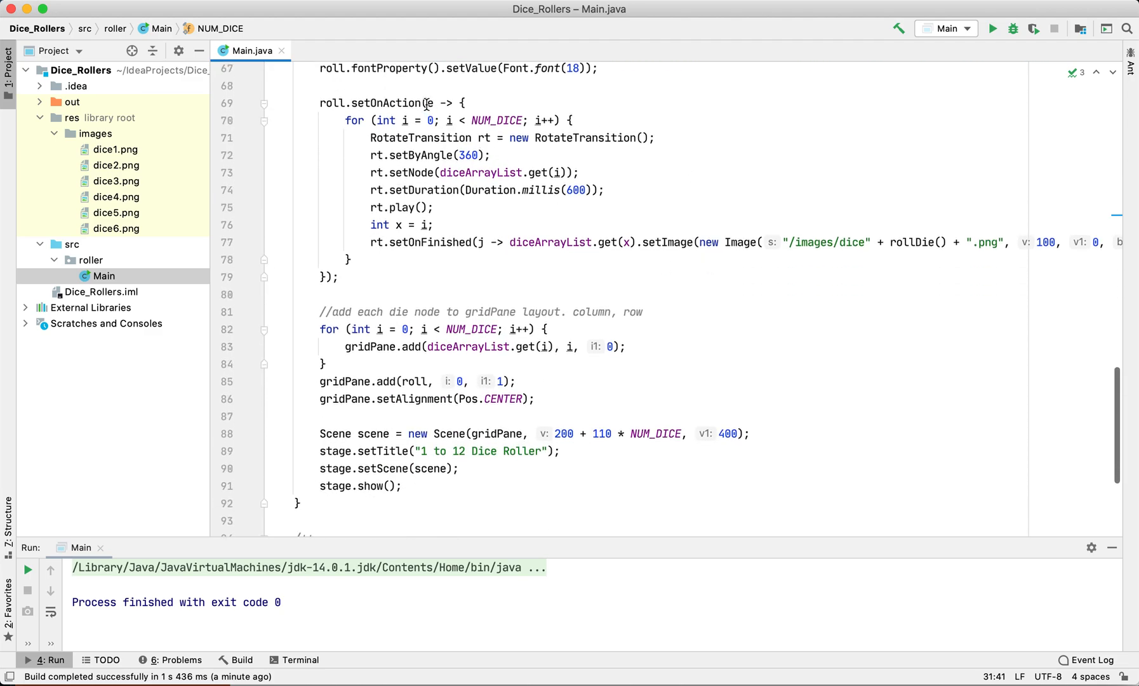
{"action": "left_click", "coordinate": [433, 102]}
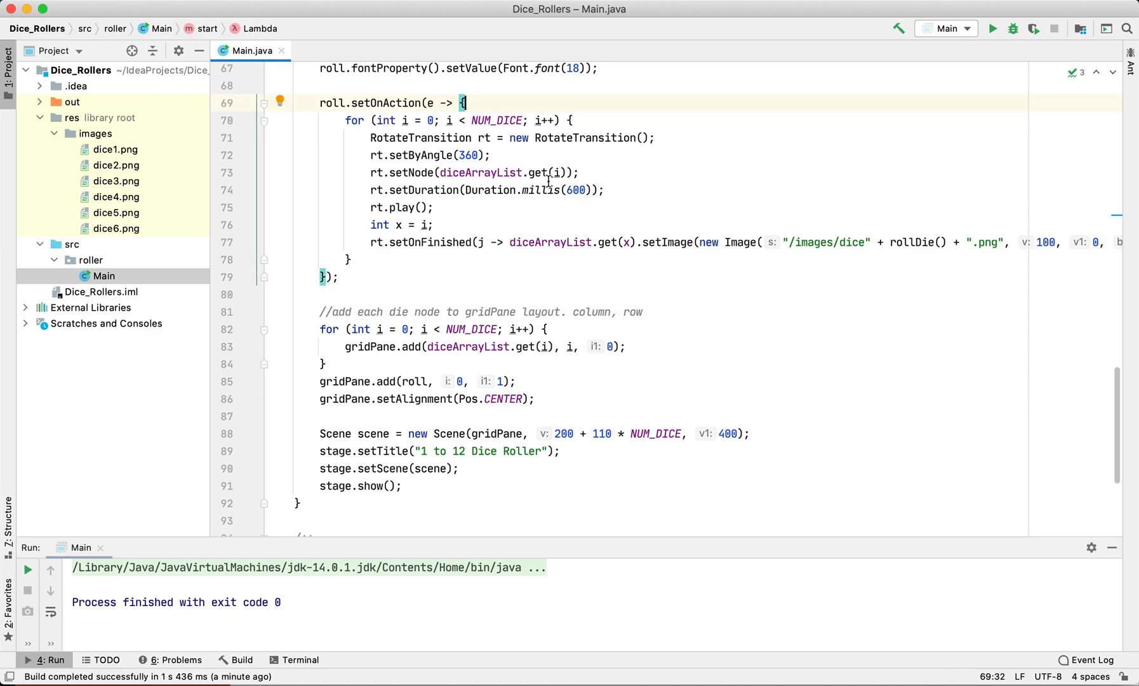
{"action": "mouse_move", "coordinate": [563, 231]}
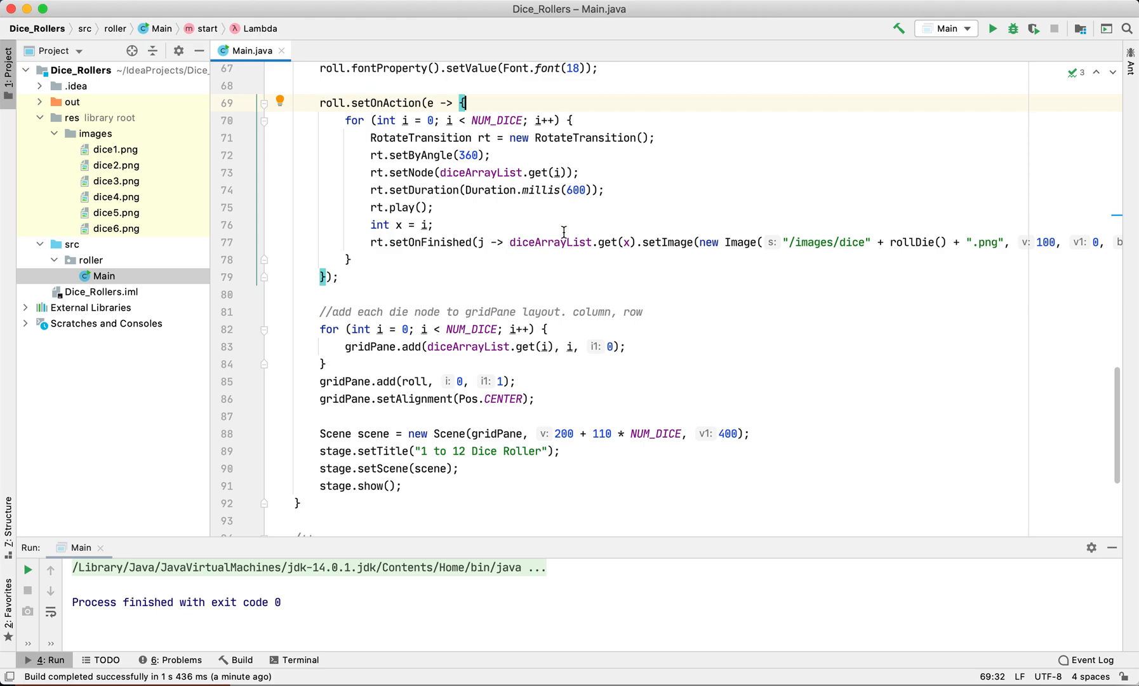
{"action": "mouse_move", "coordinate": [707, 222]}
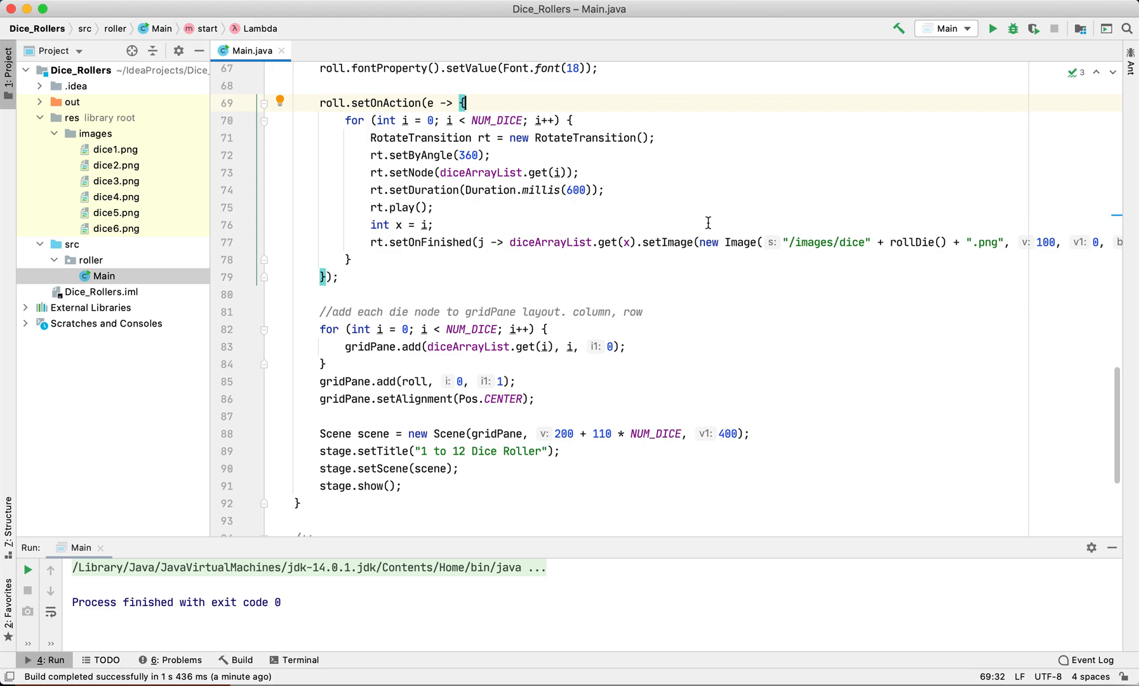
{"action": "scroll", "scroll_direction": "down", "scroll_amount": 3}
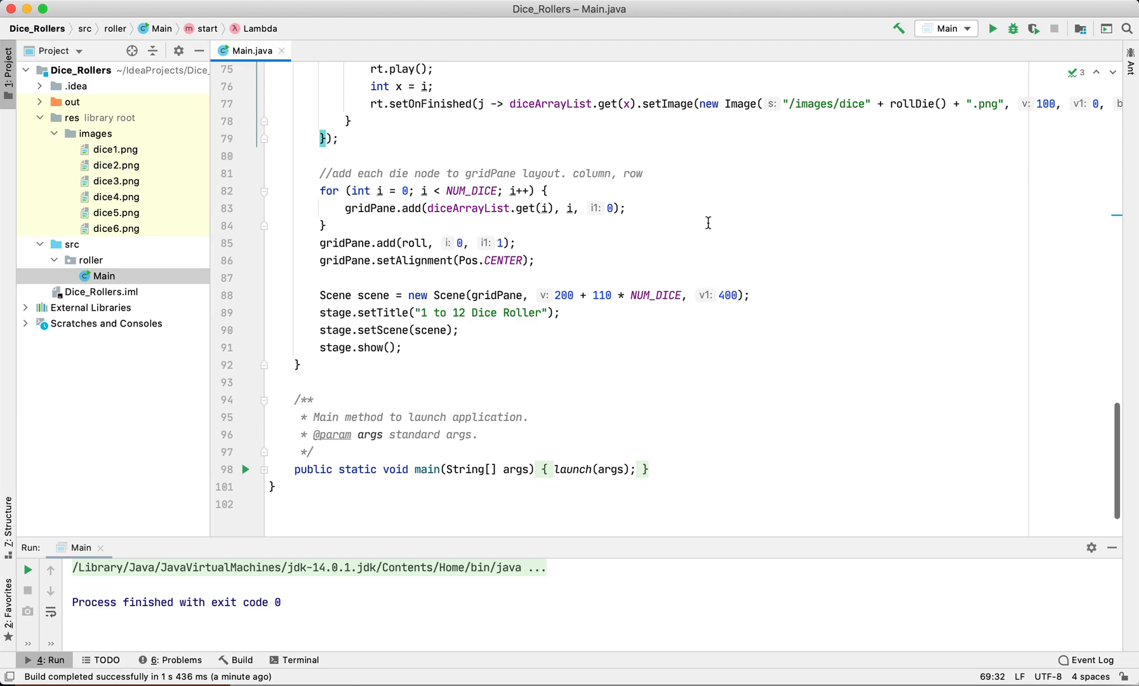
{"action": "mouse_move", "coordinate": [526, 351]}
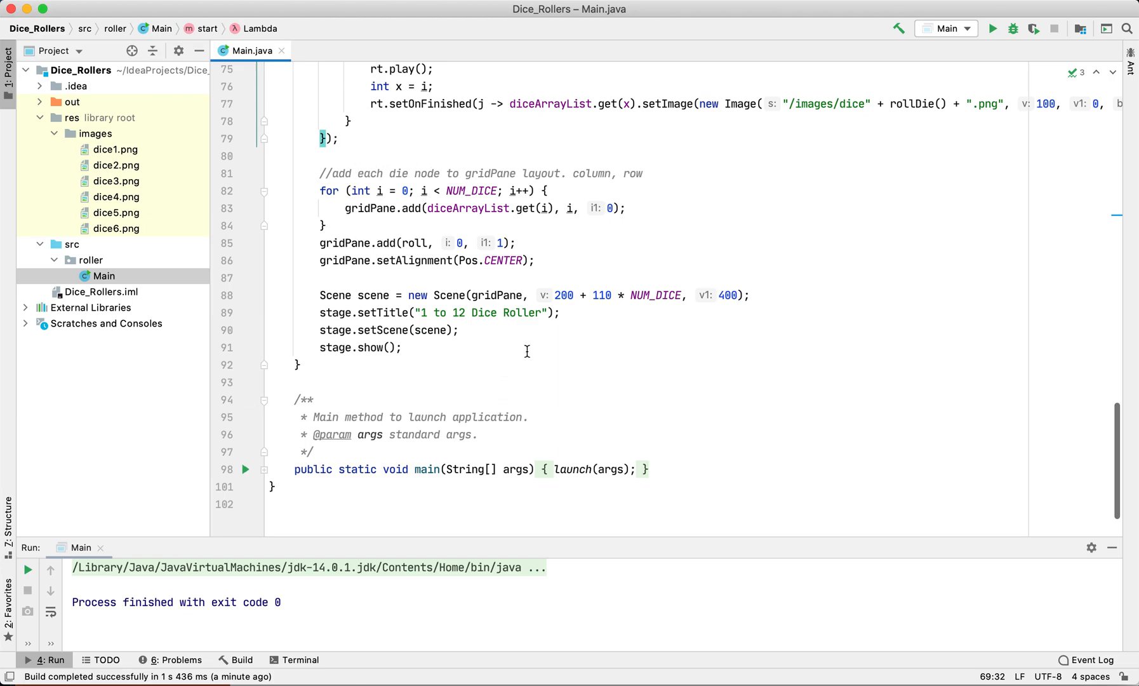